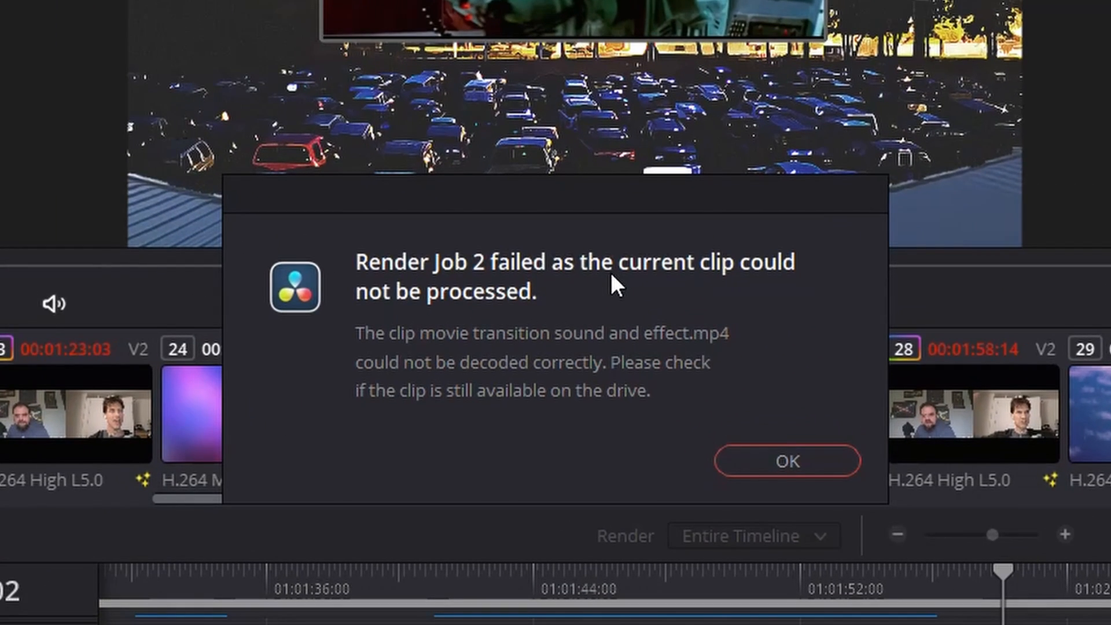
mouse_move(344, 254)
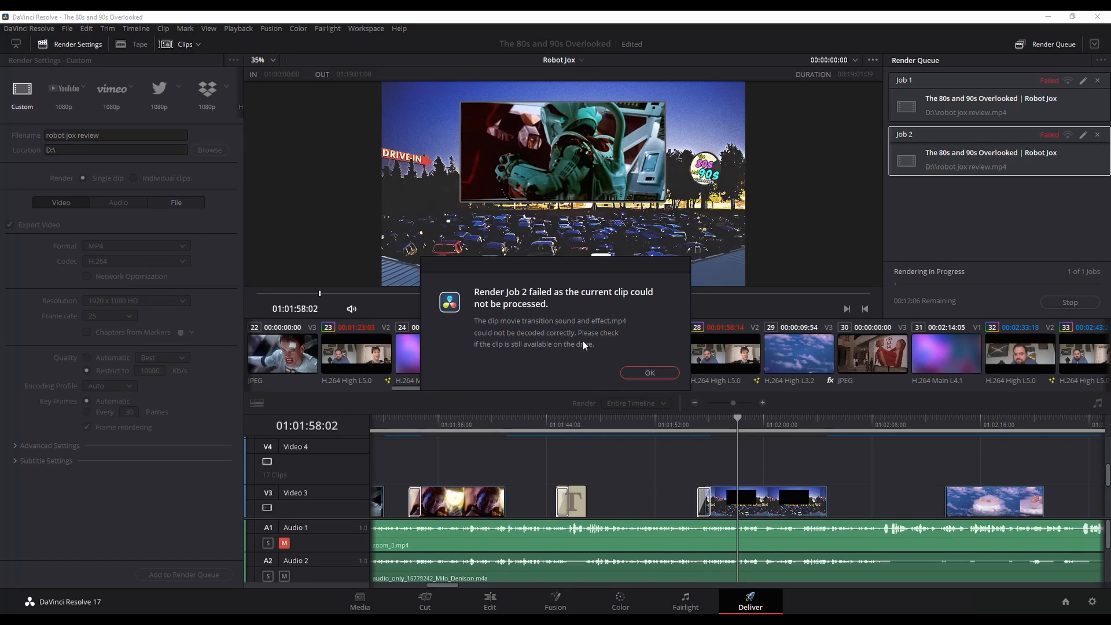
Step: Acknowledge the 'Render Job 2 failed' clip-decode notice with OK
click(648, 373)
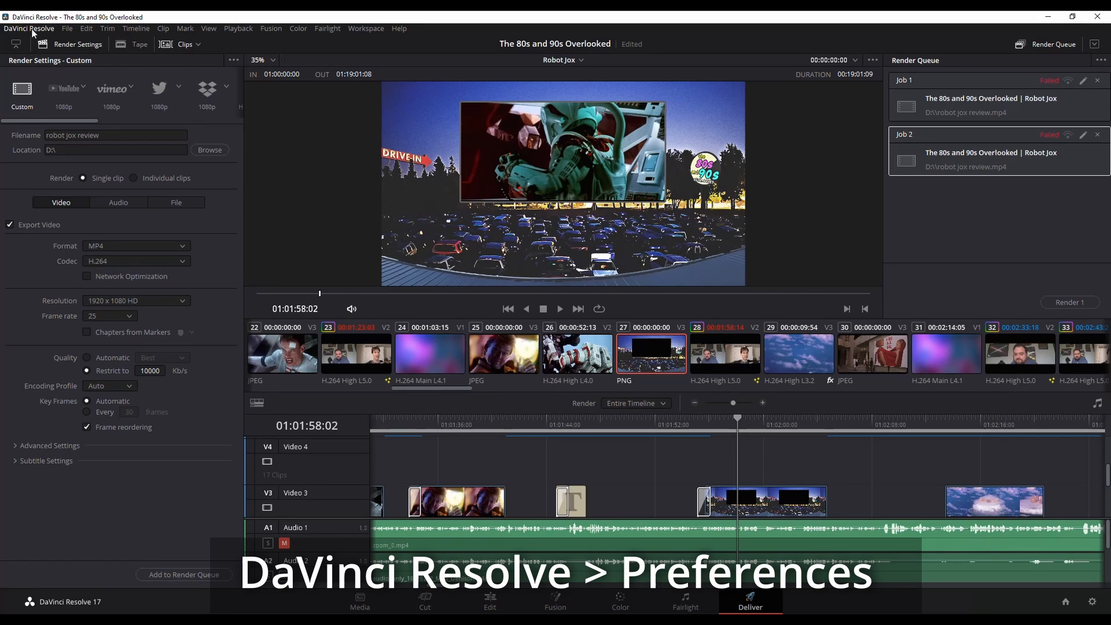
Step: In Preferences > User > UI Settings, turn off 'Stop renders when a frame or clip cannot be processed' and save
click(29, 28)
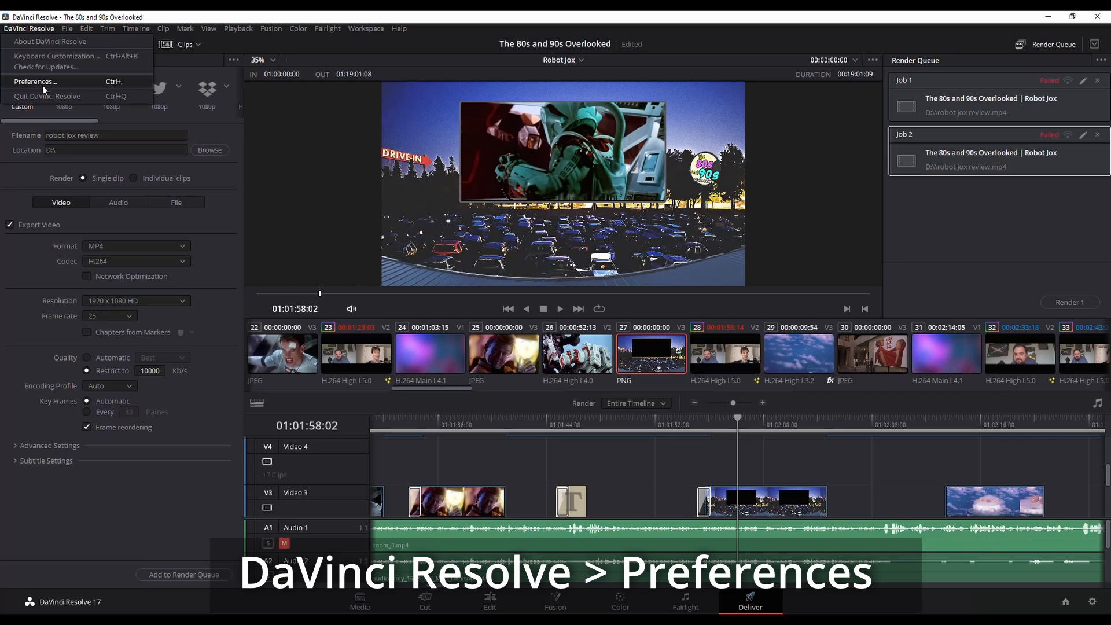
click(35, 81)
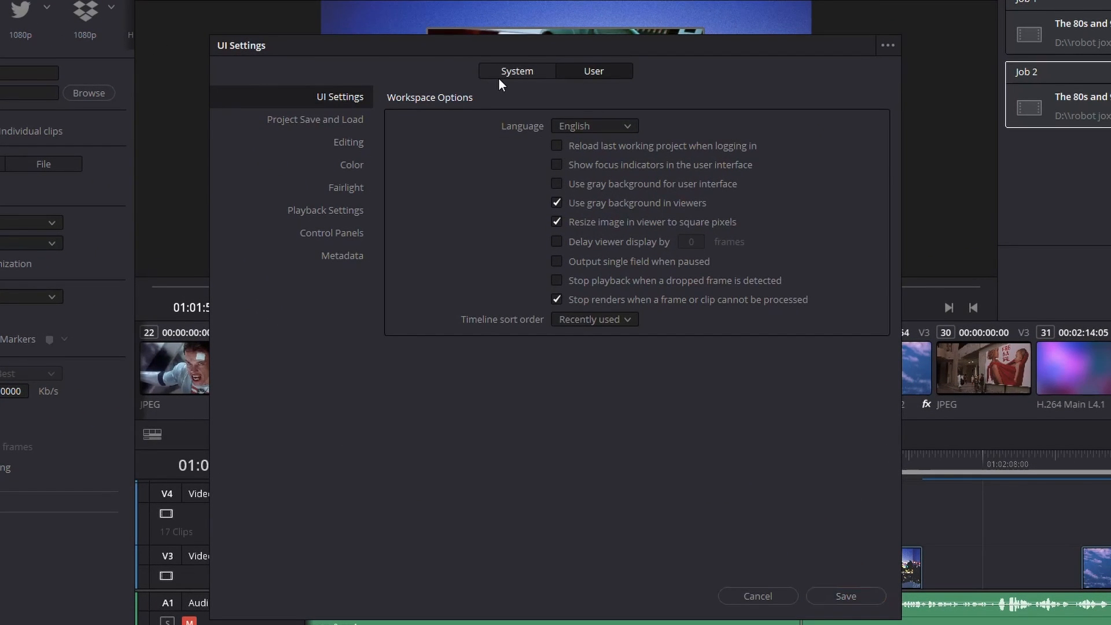
click(516, 70)
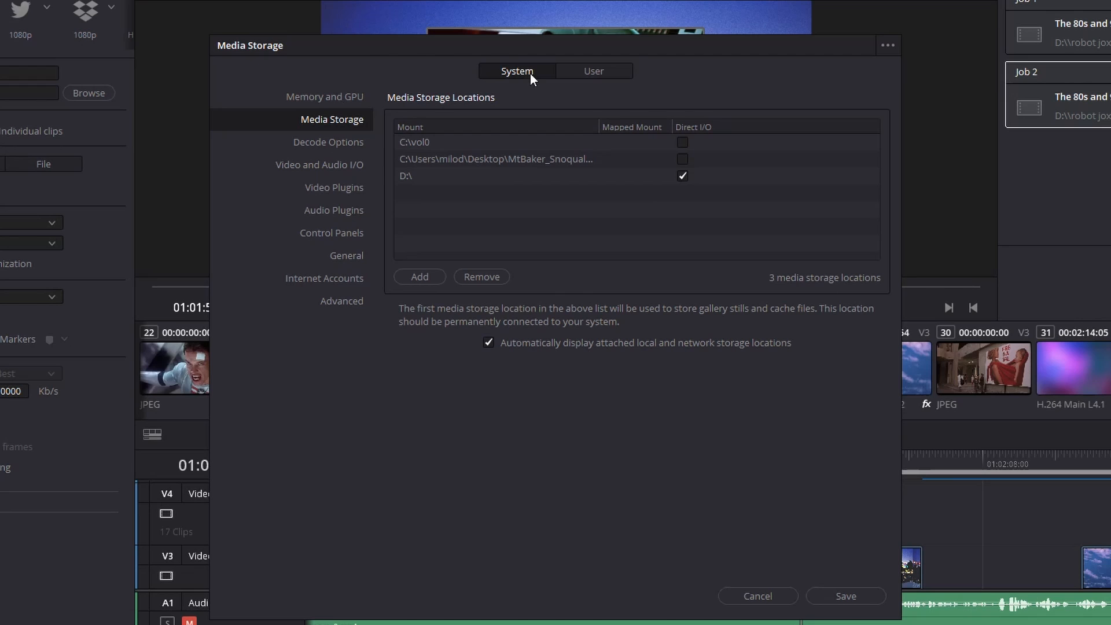
click(592, 71)
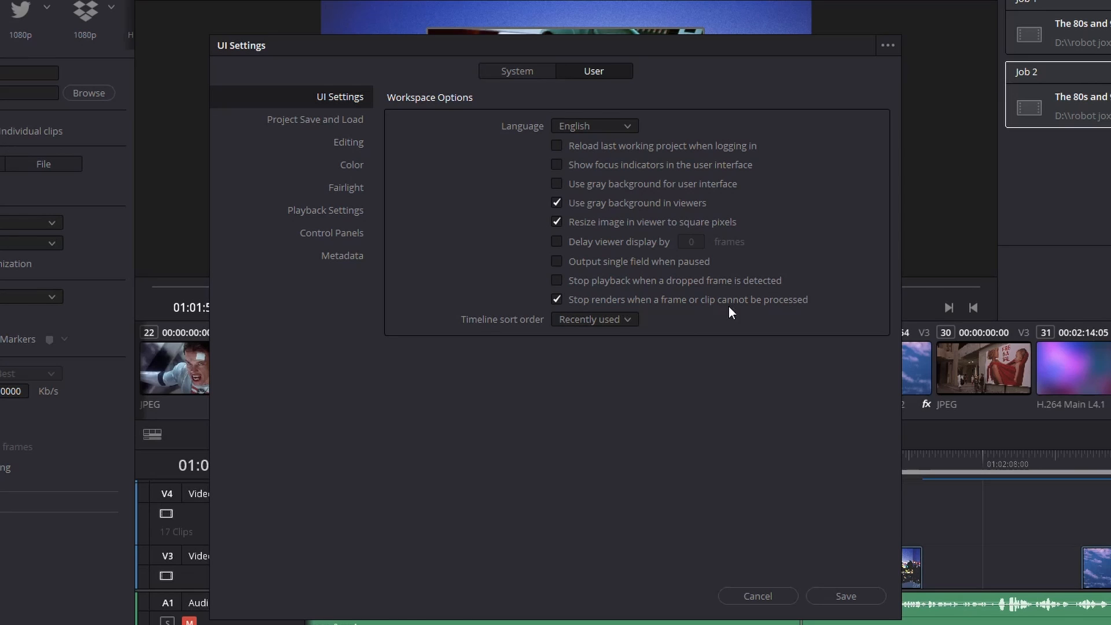
mouse_move(608, 276)
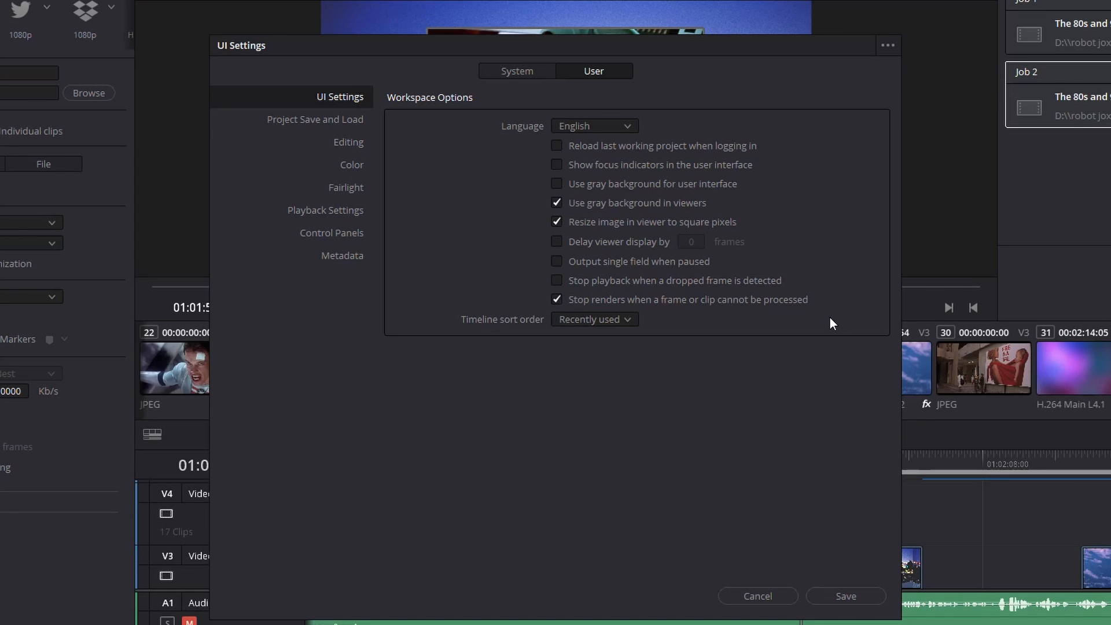
mouse_move(547, 323)
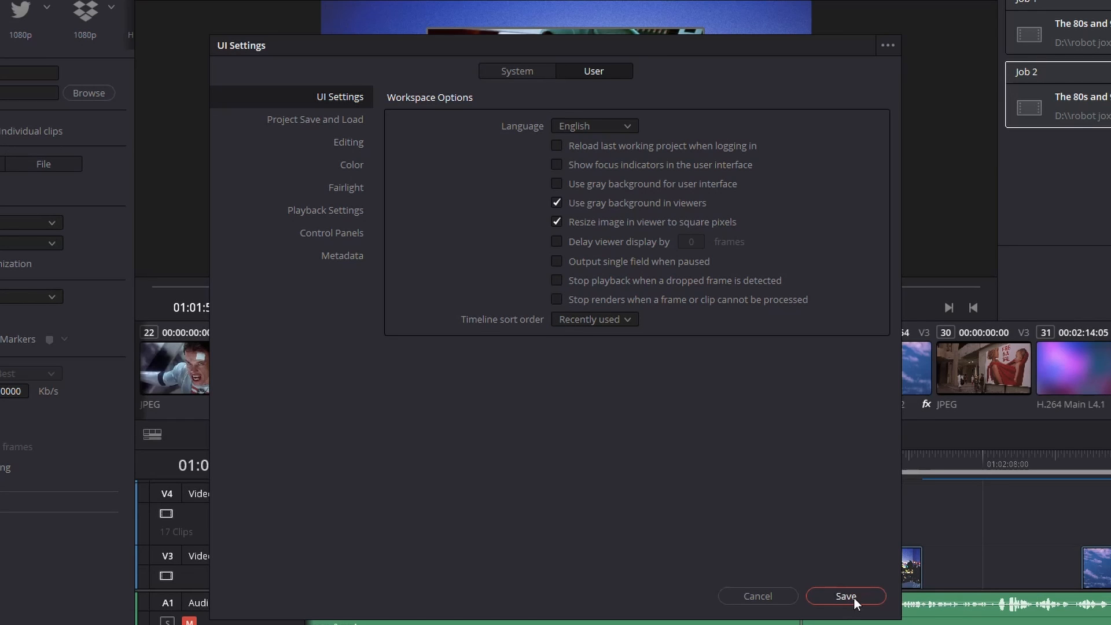
click(844, 595)
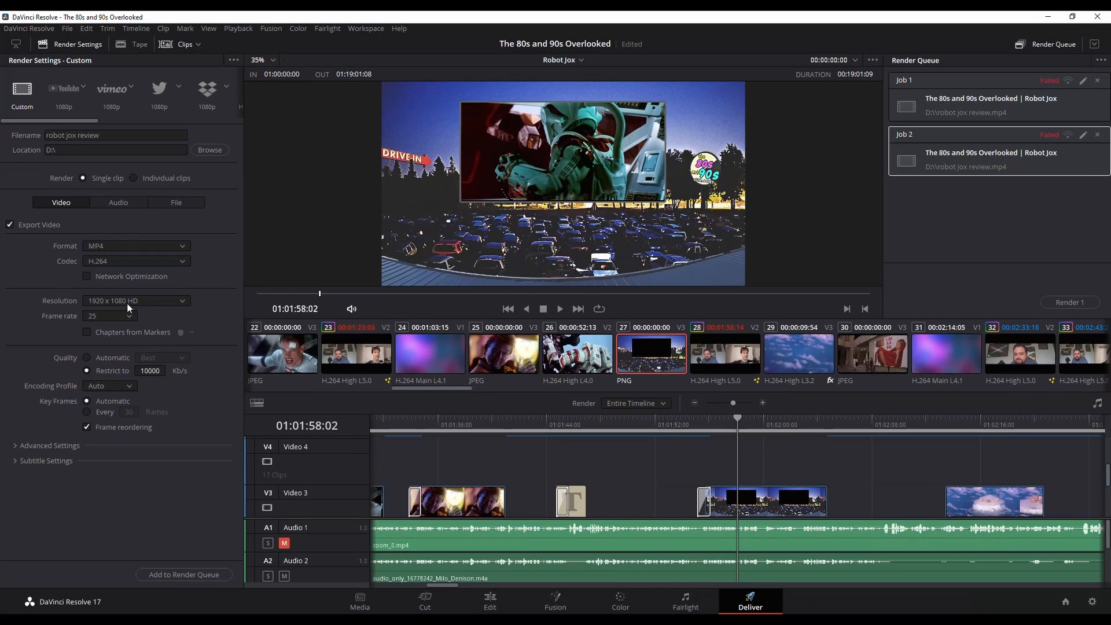
Step: Queue the timeline as Job 3, replacing the existing robot jox review file, and render it
click(184, 575)
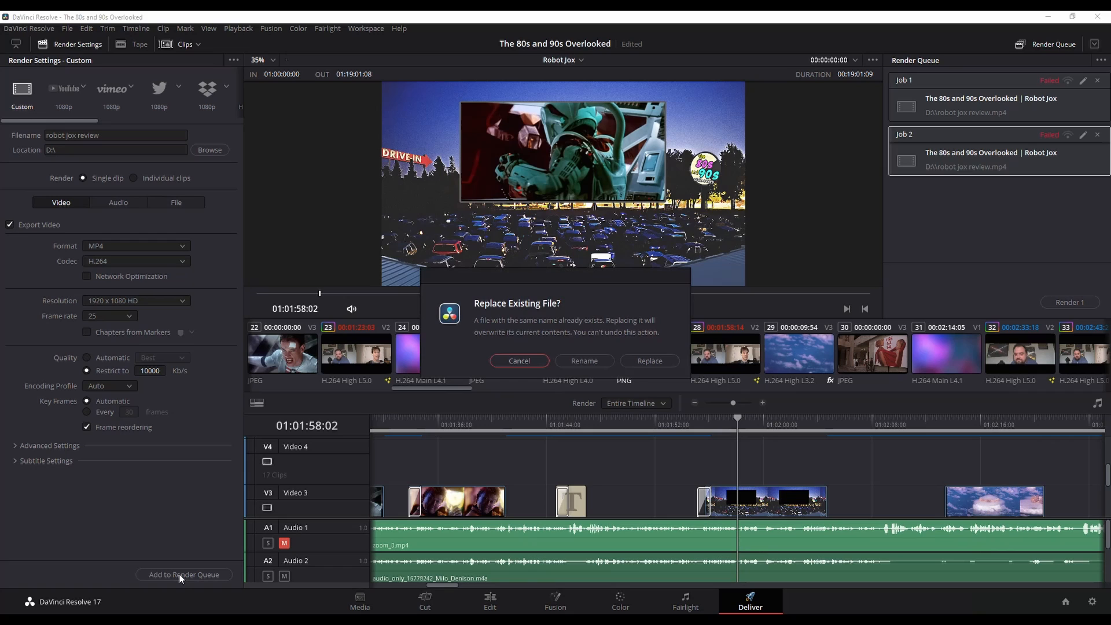
click(648, 361)
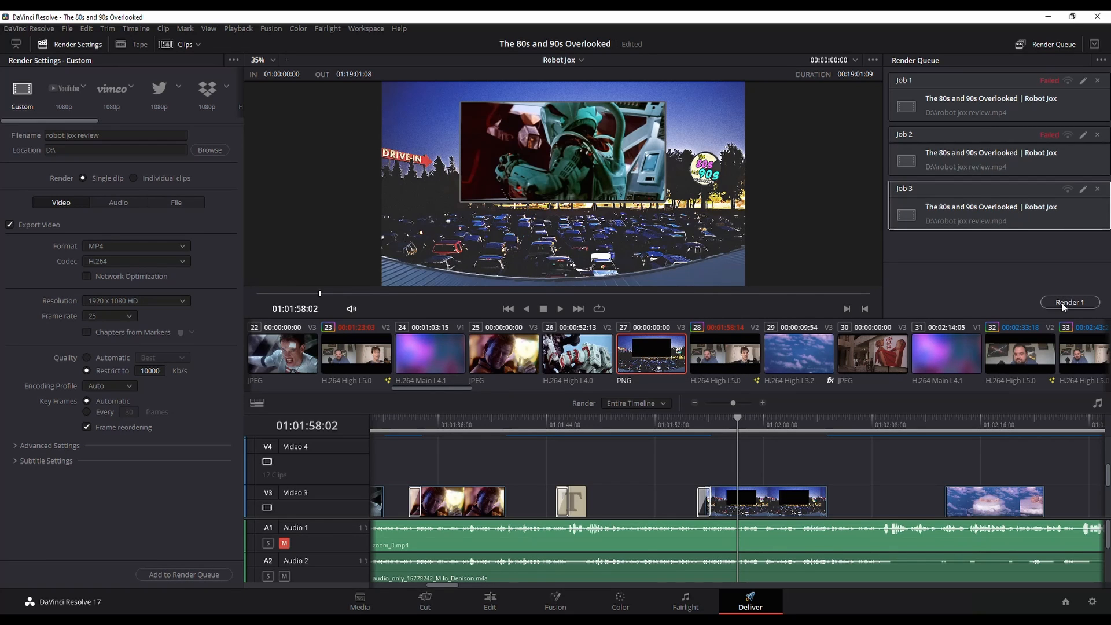
click(1067, 302)
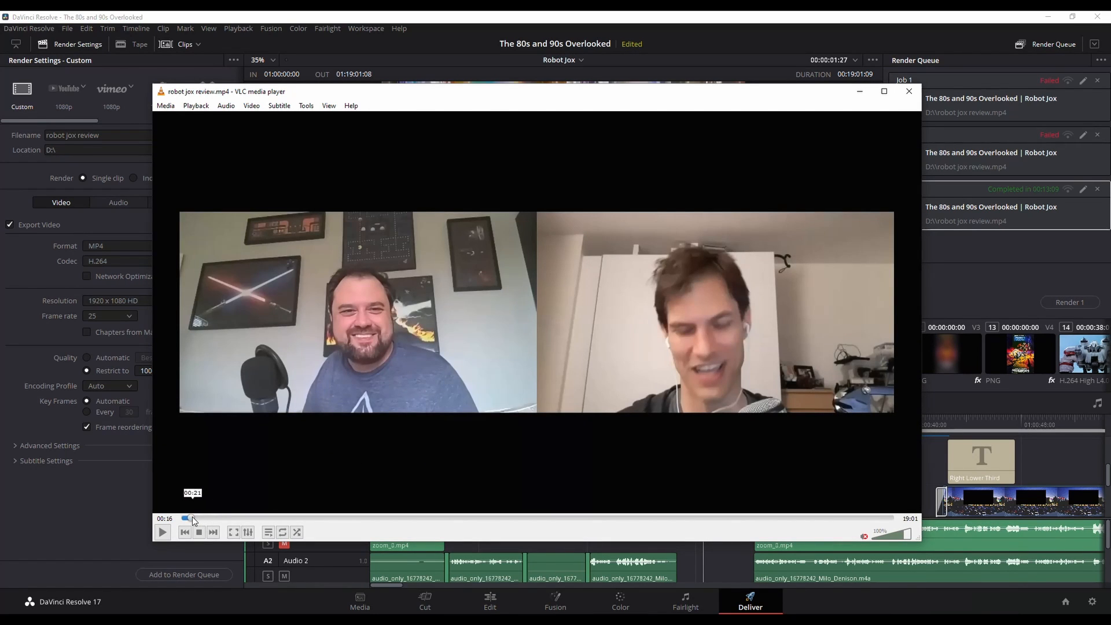
Step: Scrub the VLC seek bar back to about 14 seconds and play the rendered video
drag(193, 519, 190, 519)
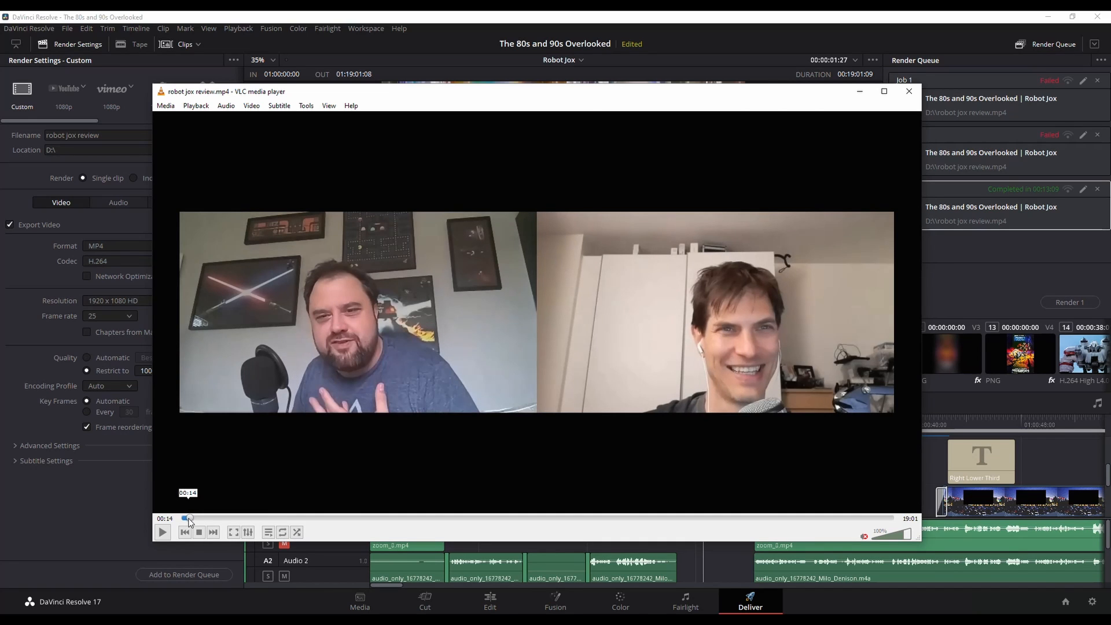
click(162, 532)
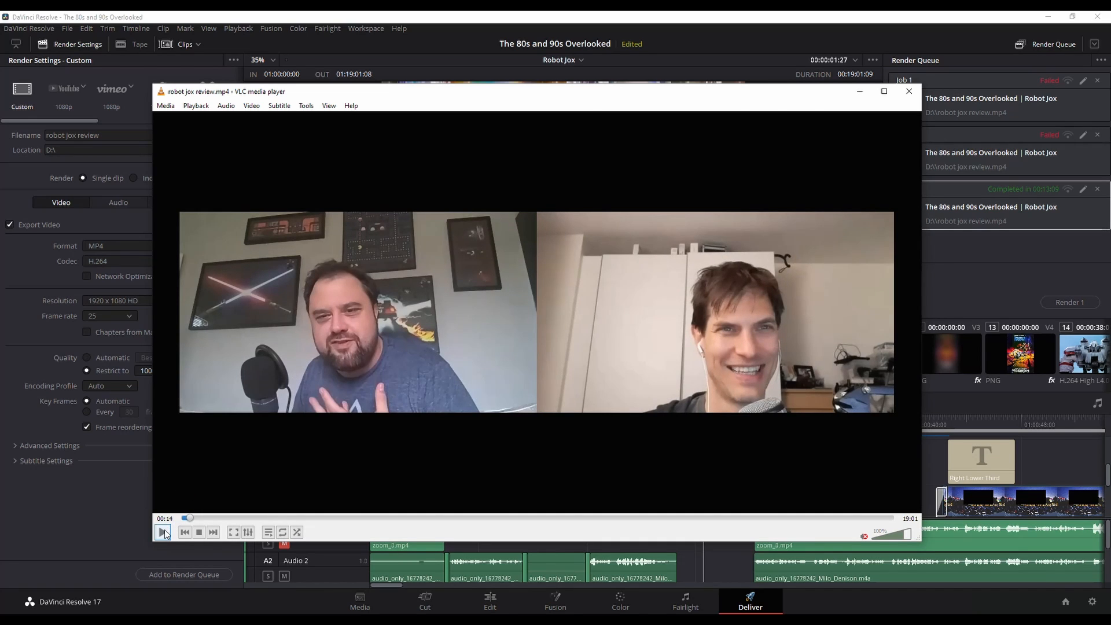
click(163, 532)
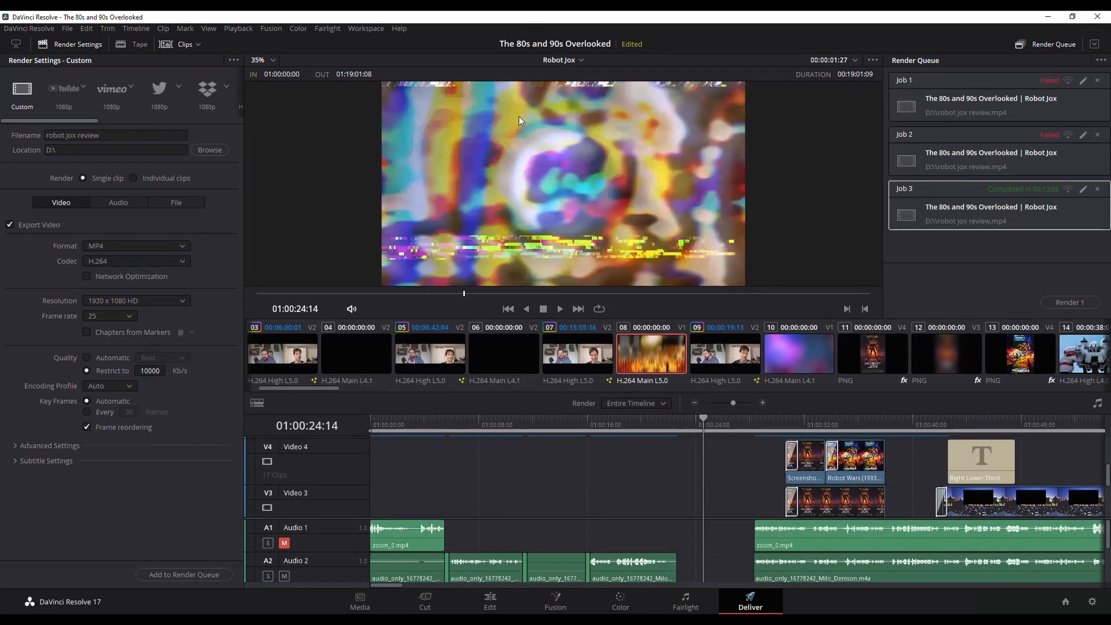
Step: On the Edit page, select the failing clip and park the playhead on the Media Offline clip, then go to Deliver
click(489, 601)
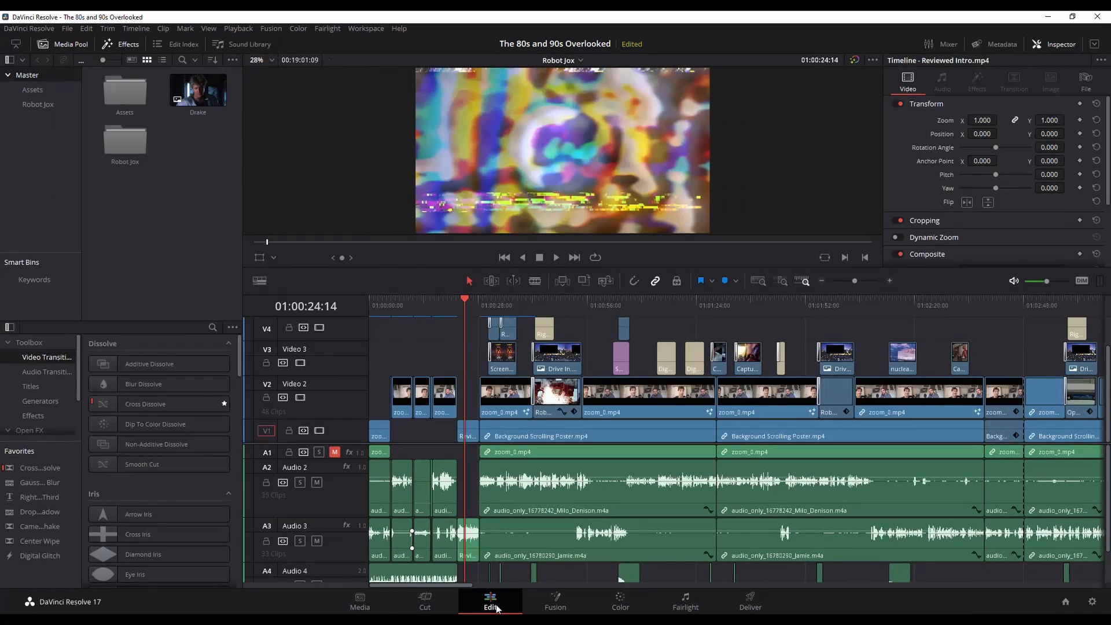
click(430, 305)
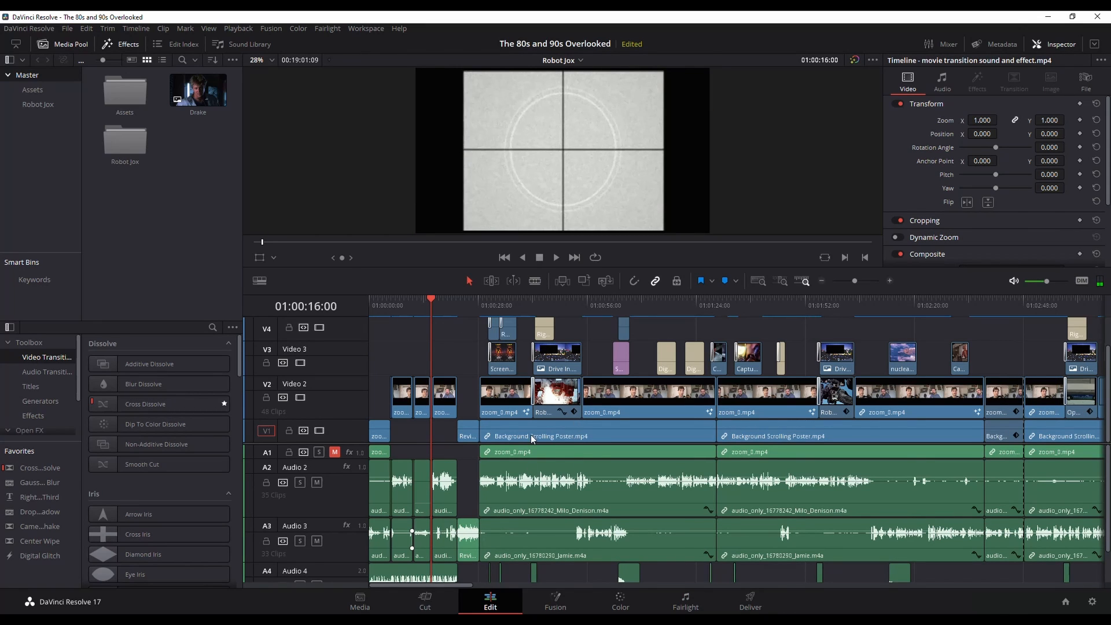
mouse_move(862, 282)
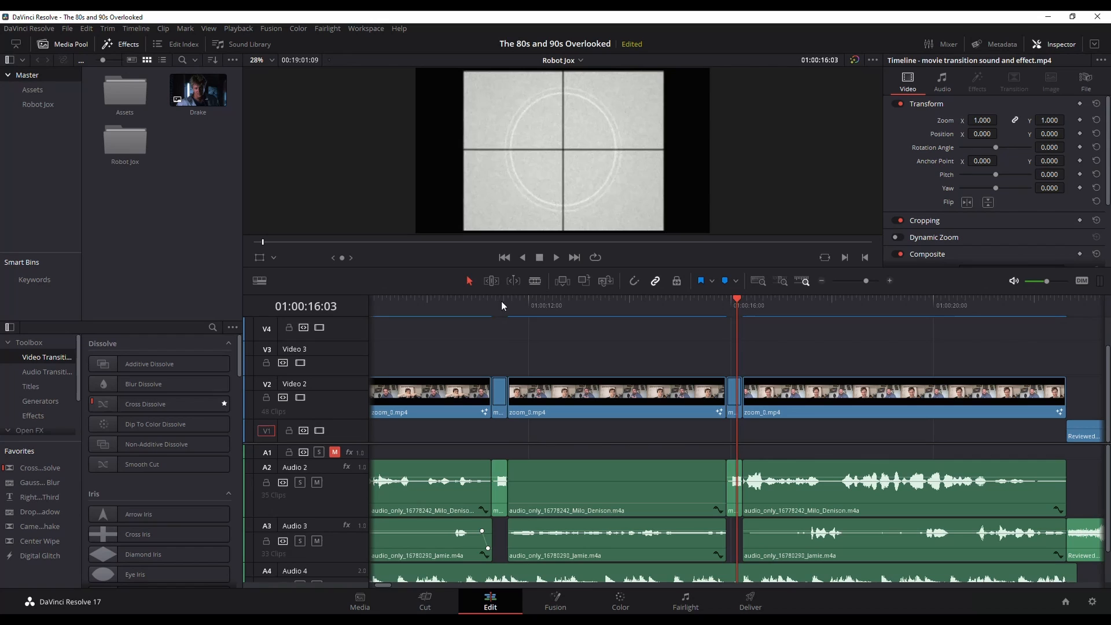
click(501, 306)
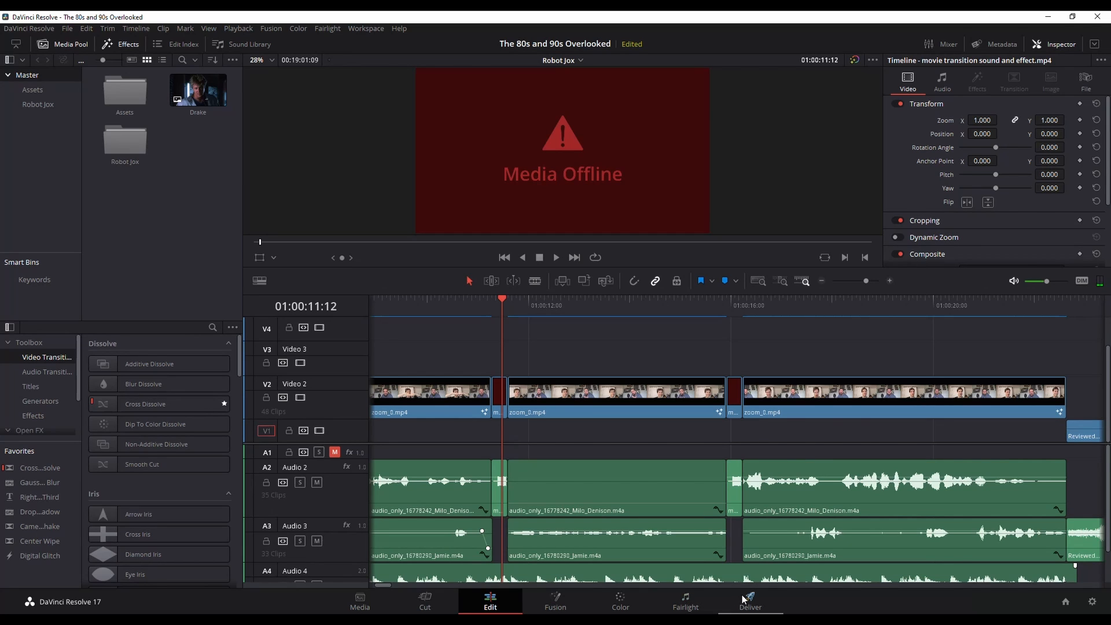
click(748, 602)
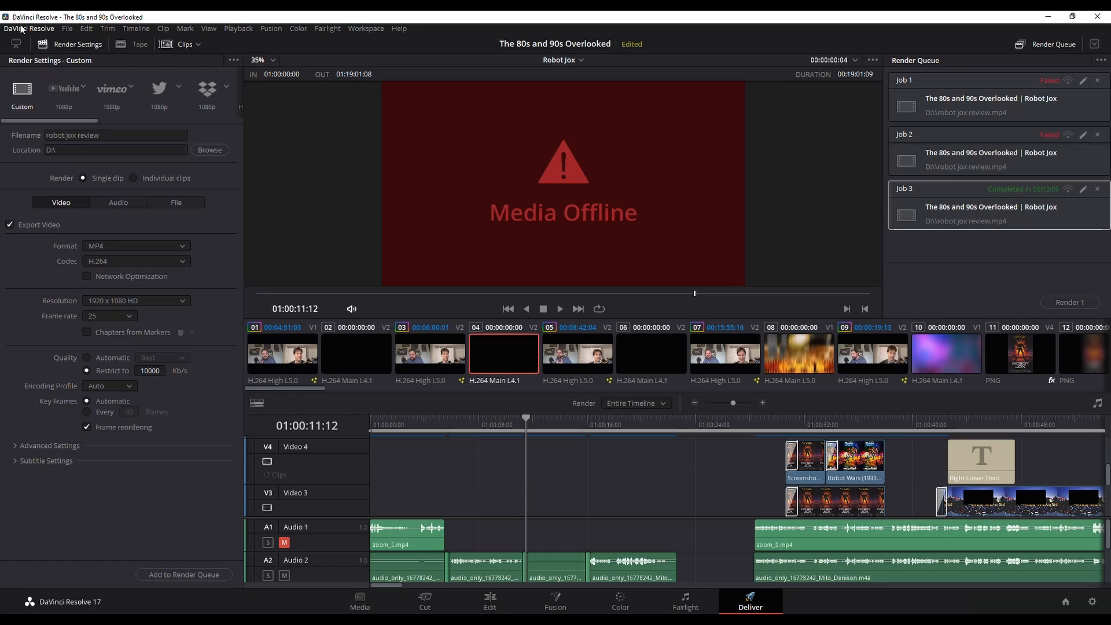
click(28, 28)
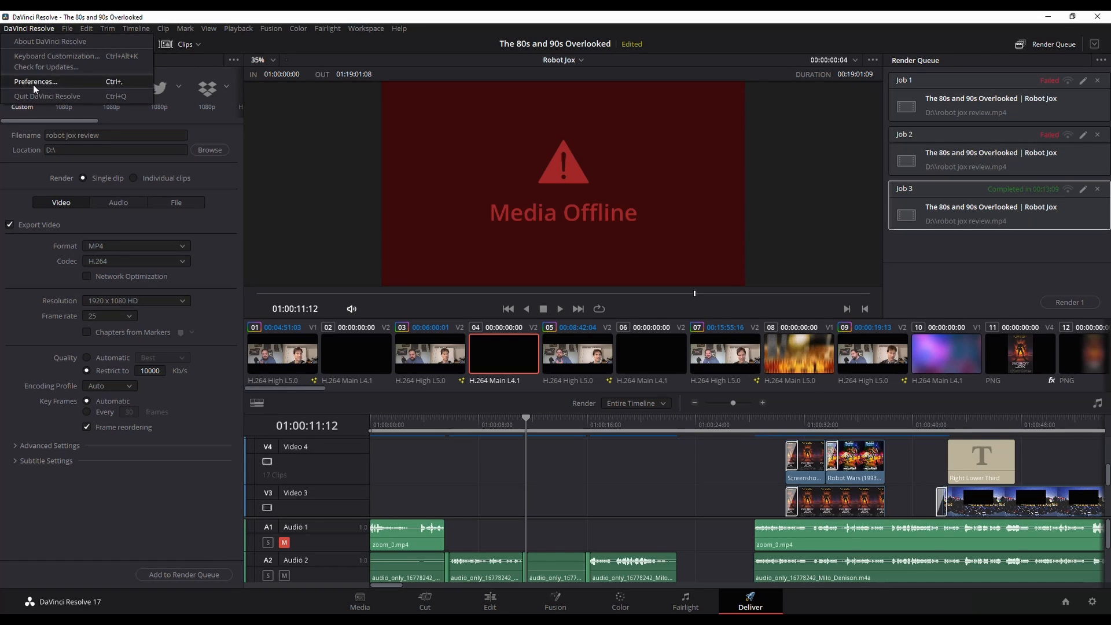
click(34, 81)
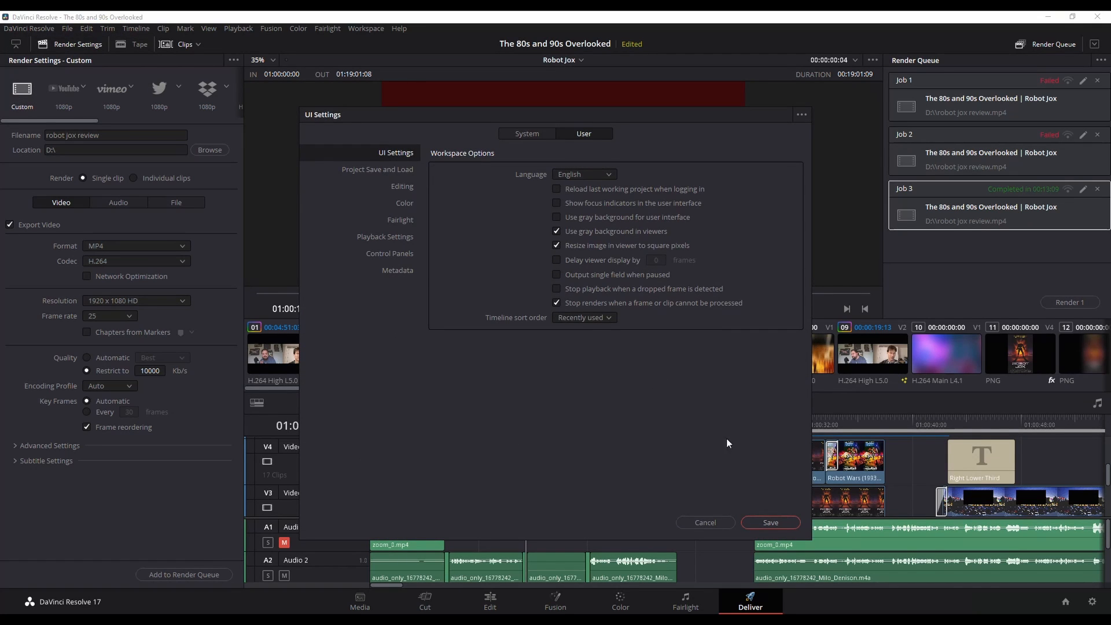
click(769, 521)
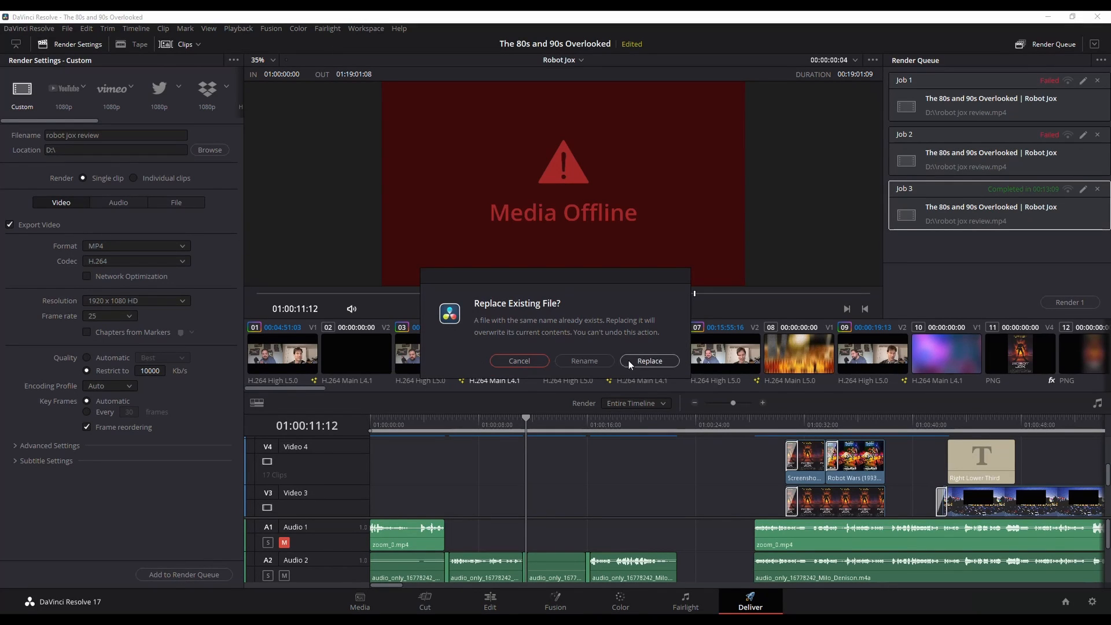
click(648, 361)
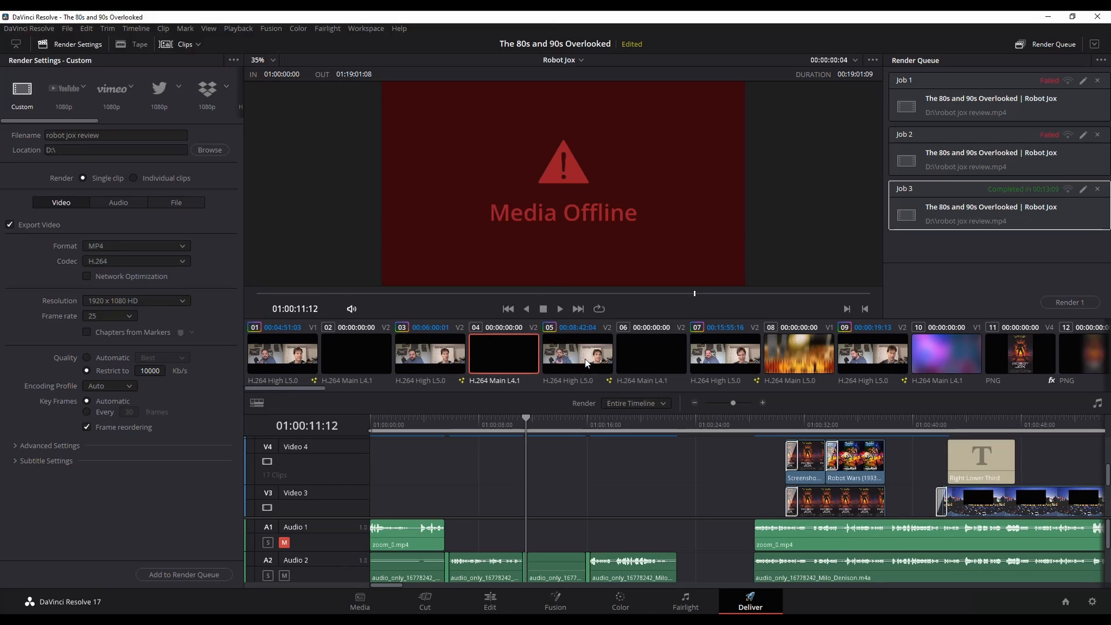
Step: Browse to save the render as robot jox review2, queue it as Job 4 and start rendering
click(210, 149)
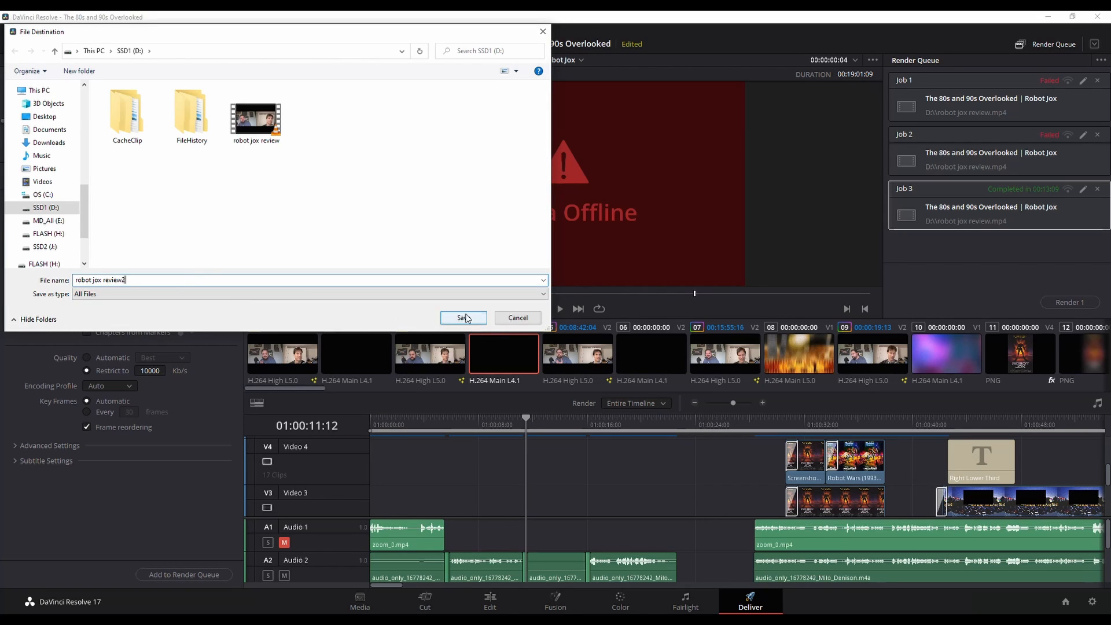
click(461, 317)
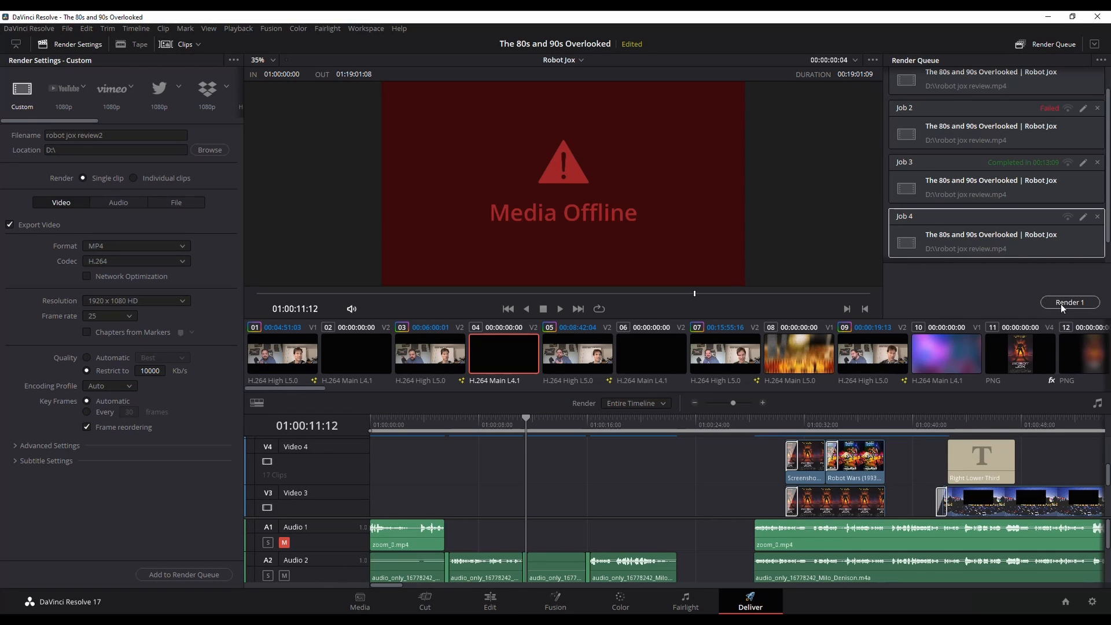
click(1069, 302)
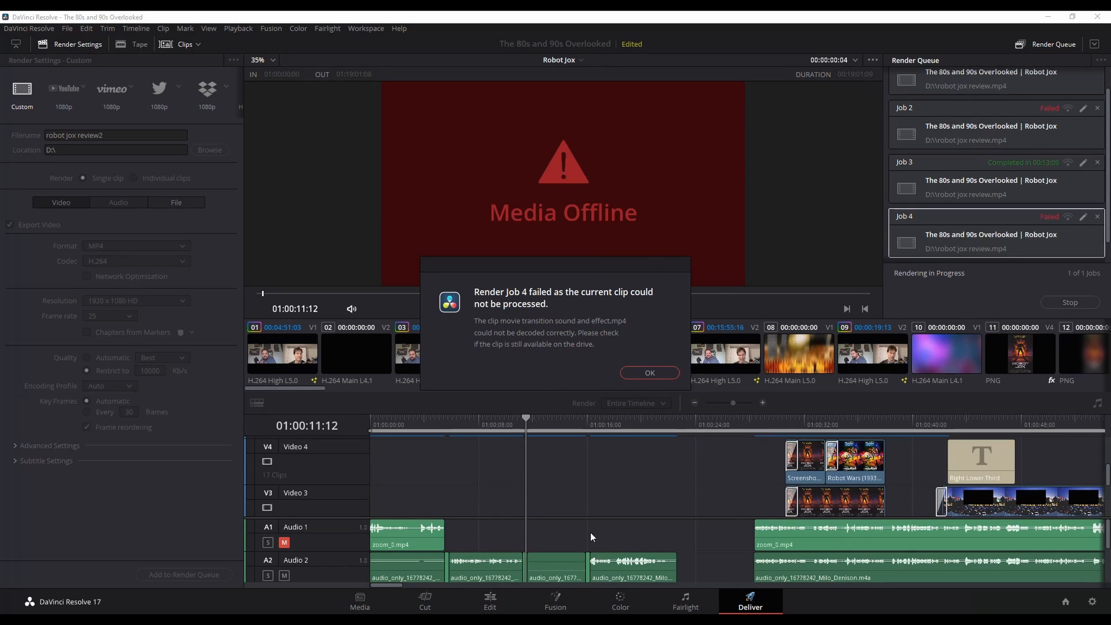
mouse_move(628, 386)
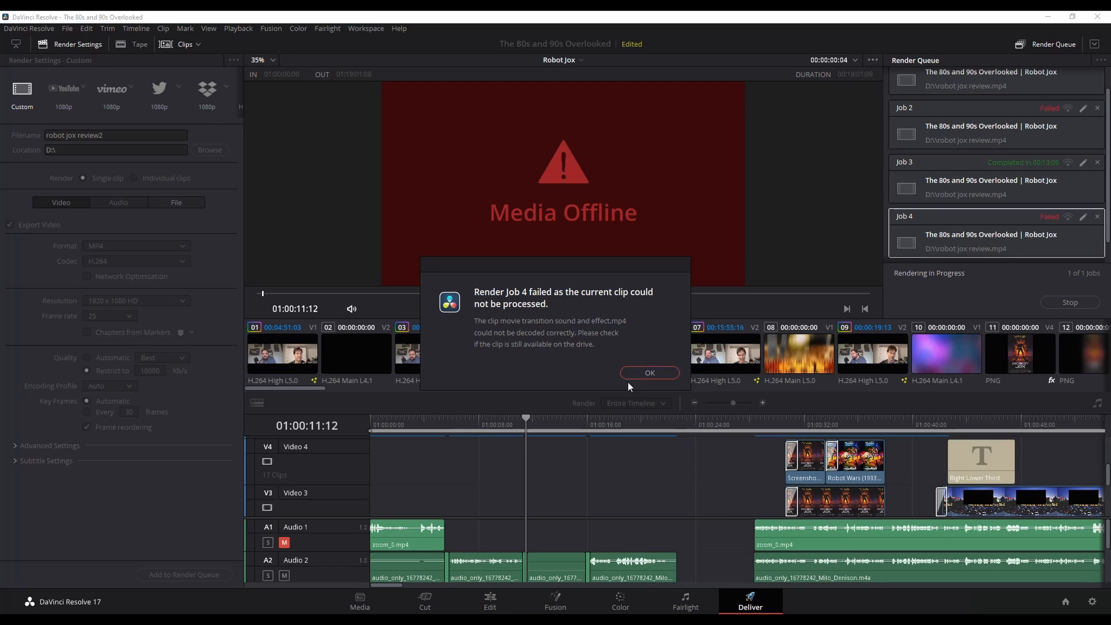
Step: Acknowledge the 'Render Job 4 failed' notice with OK
click(648, 372)
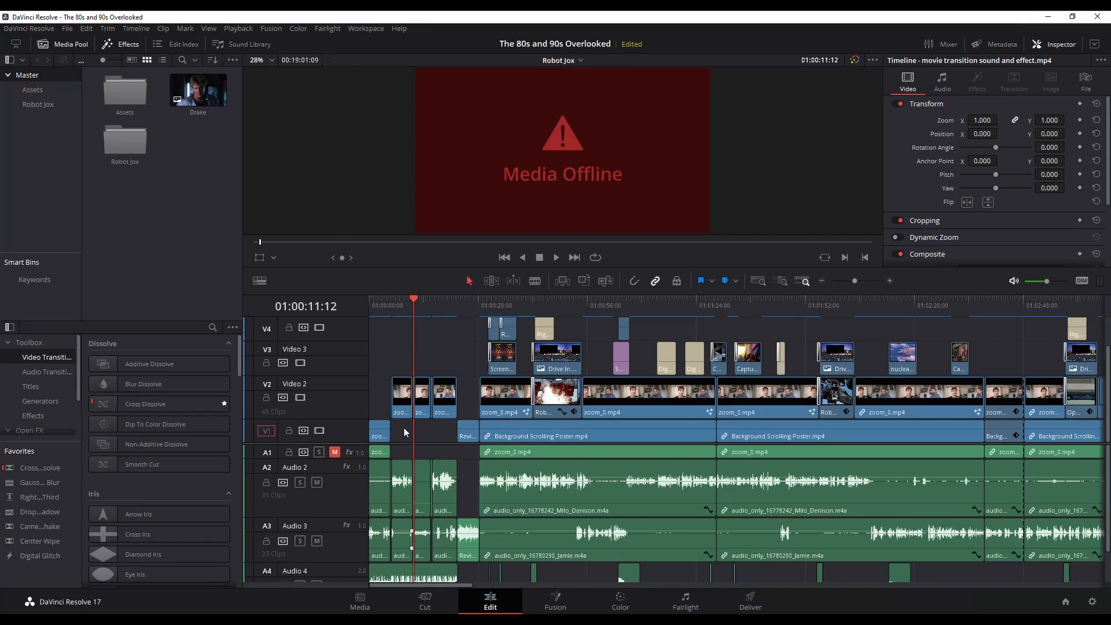
mouse_move(412, 450)
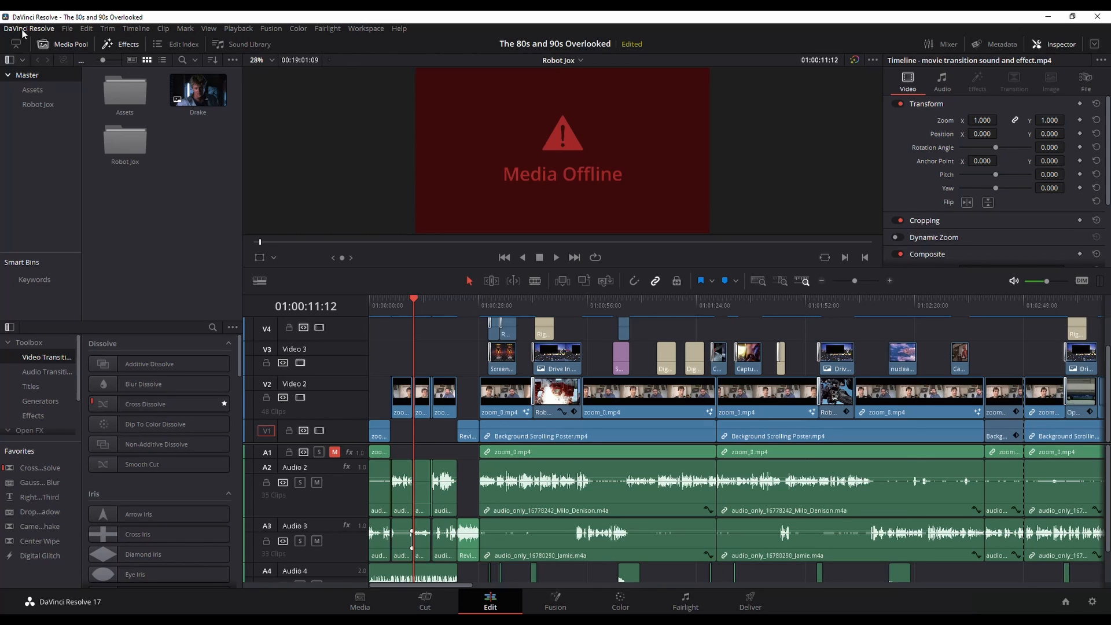
mouse_move(365, 289)
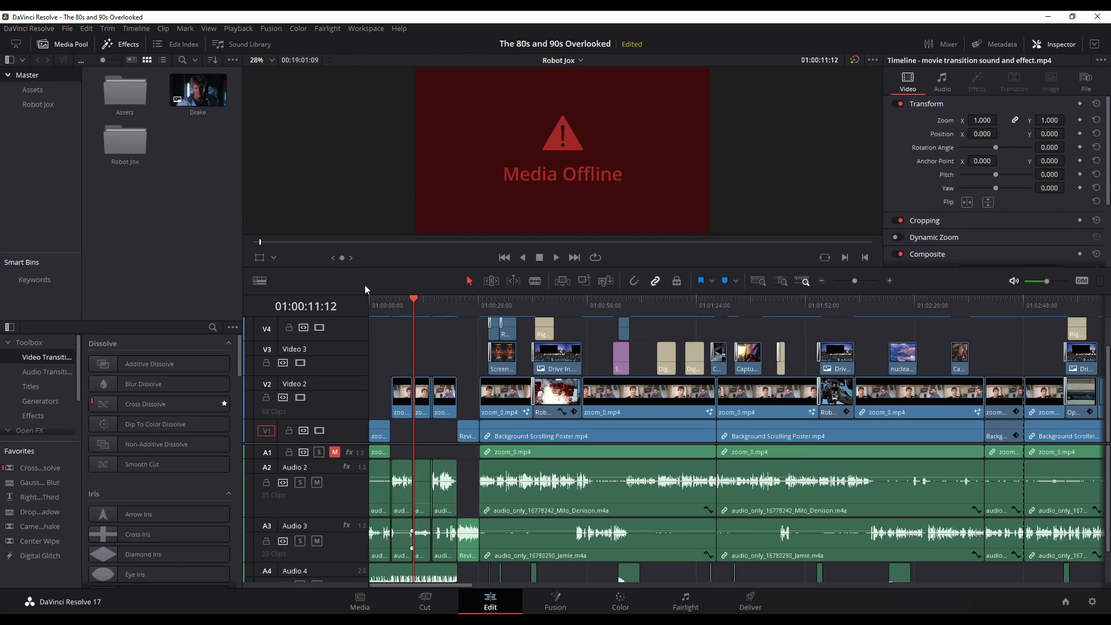